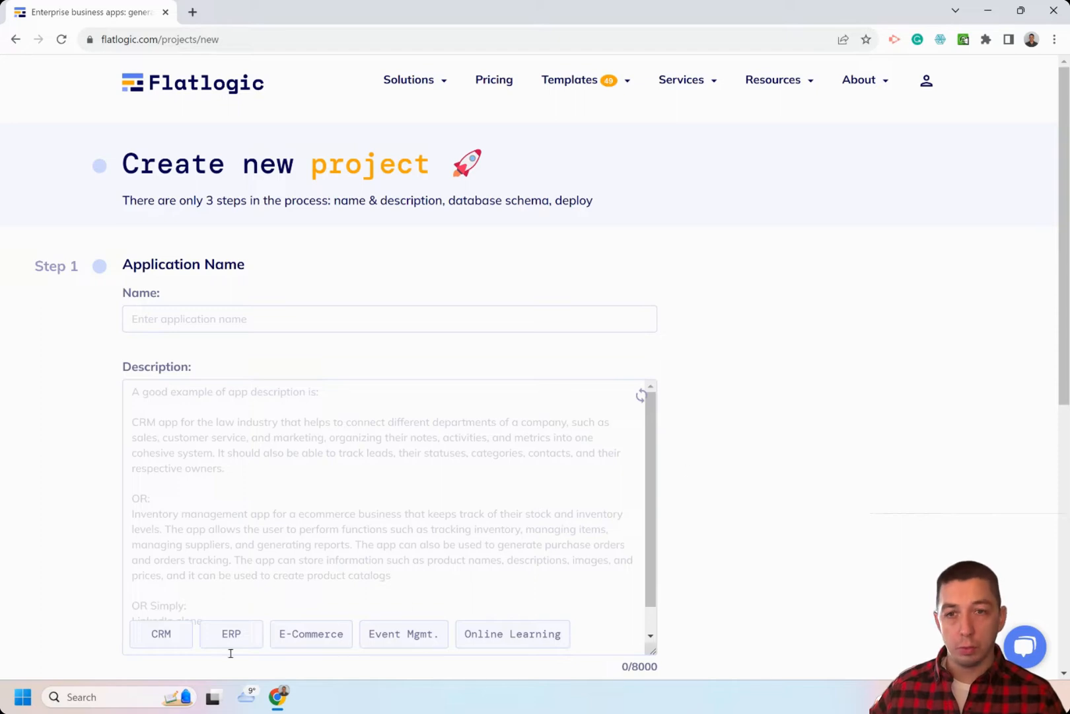
Fill the project with the CRM example description and generate the app from it.
{"action": "left_click", "coordinate": [161, 633]}
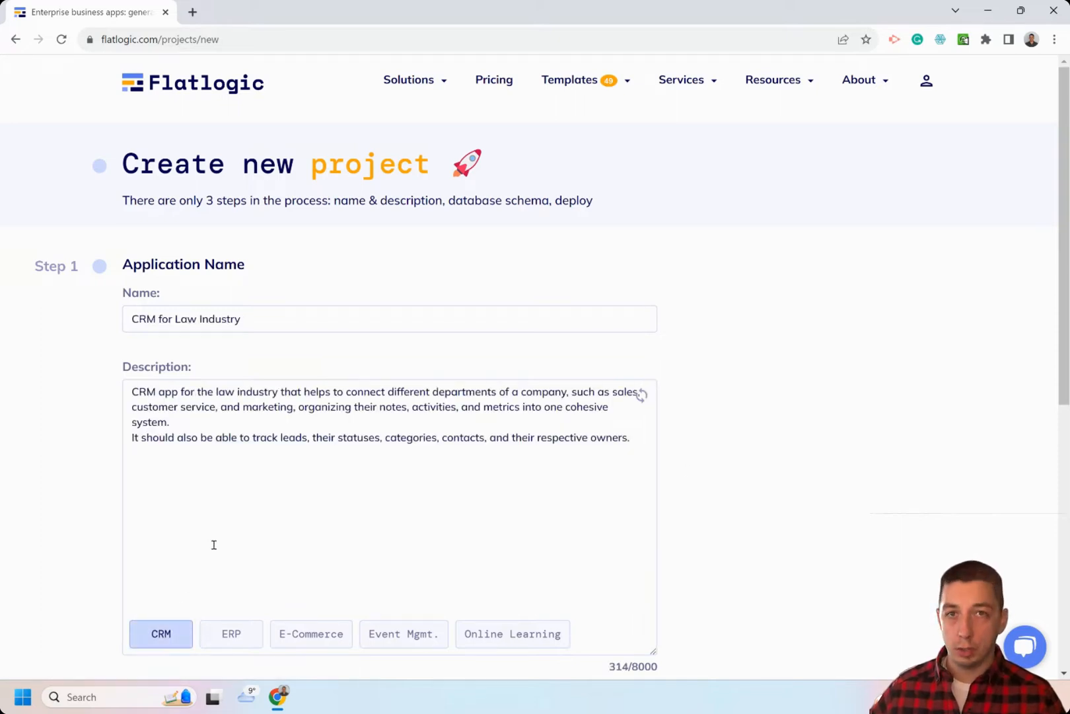
{"action": "scroll", "scroll_direction": "down", "scroll_amount": 3}
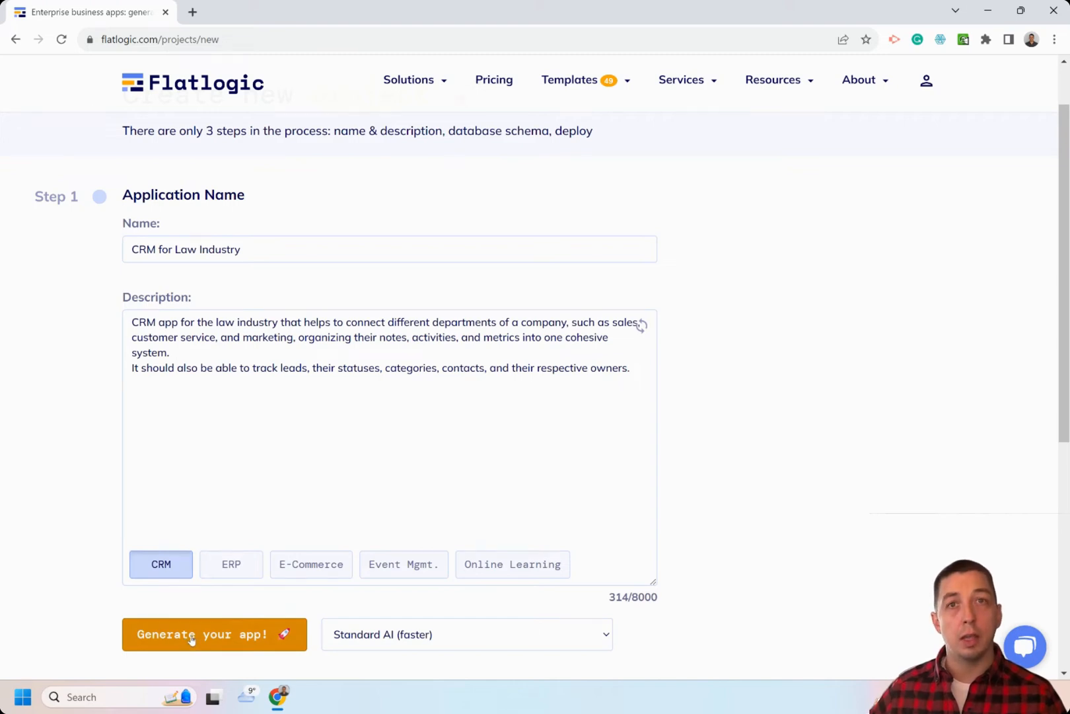
{"action": "left_click", "coordinate": [201, 635]}
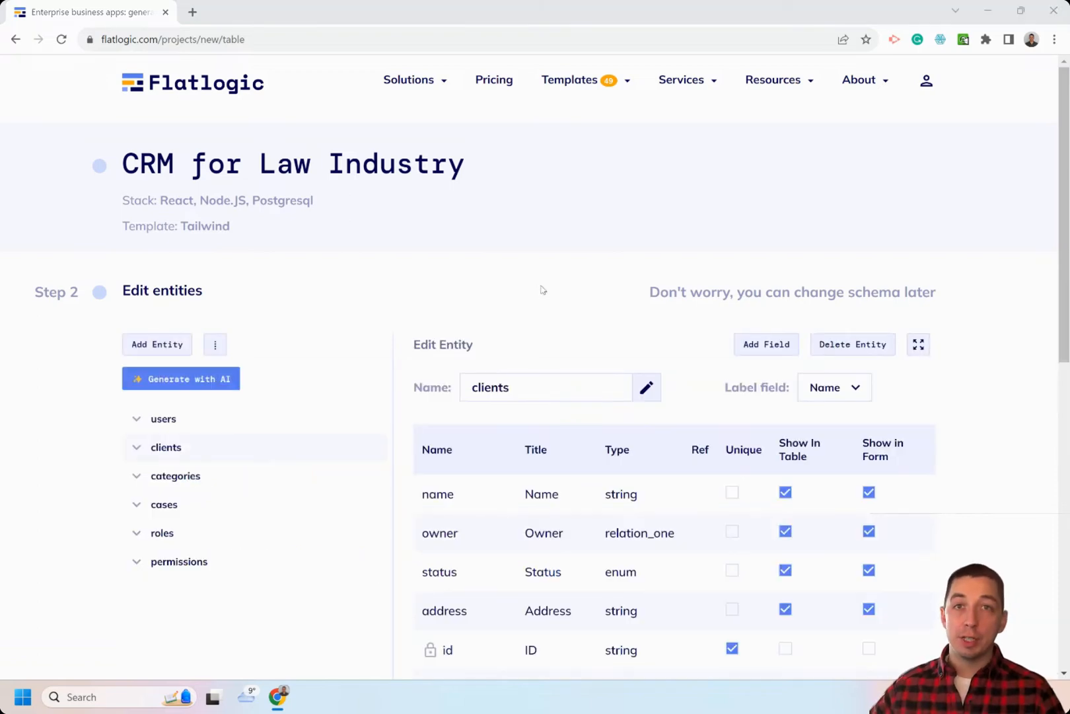
{"action": "mouse_move", "coordinate": [224, 465]}
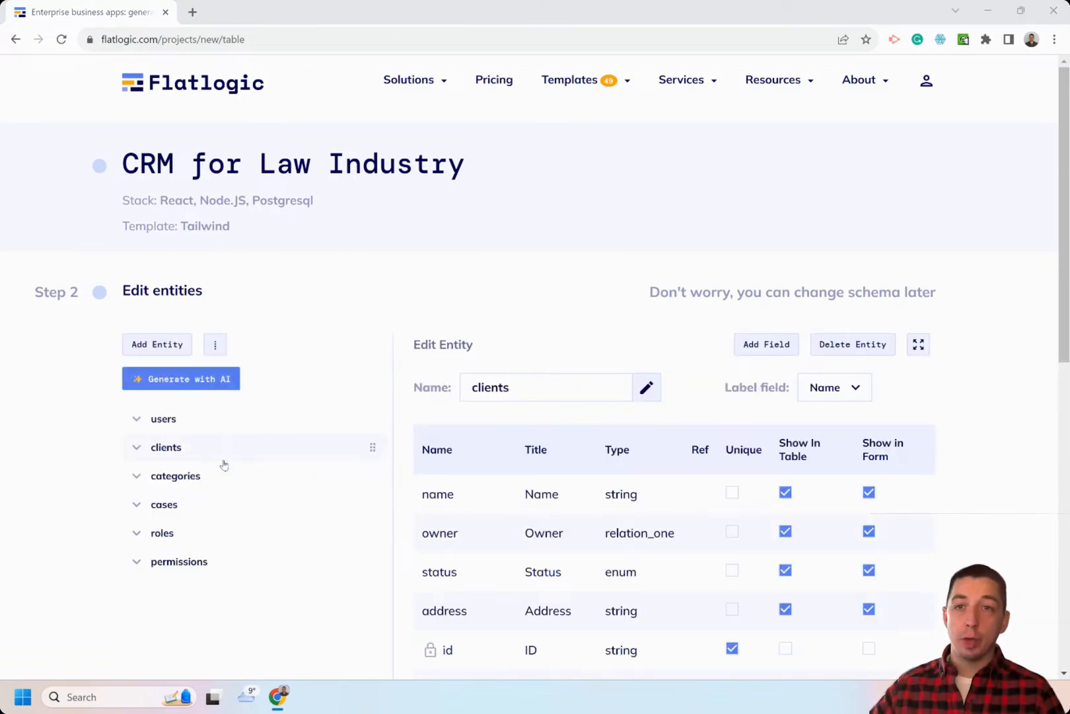
{"action": "scroll", "scroll_direction": "down", "scroll_amount": 3}
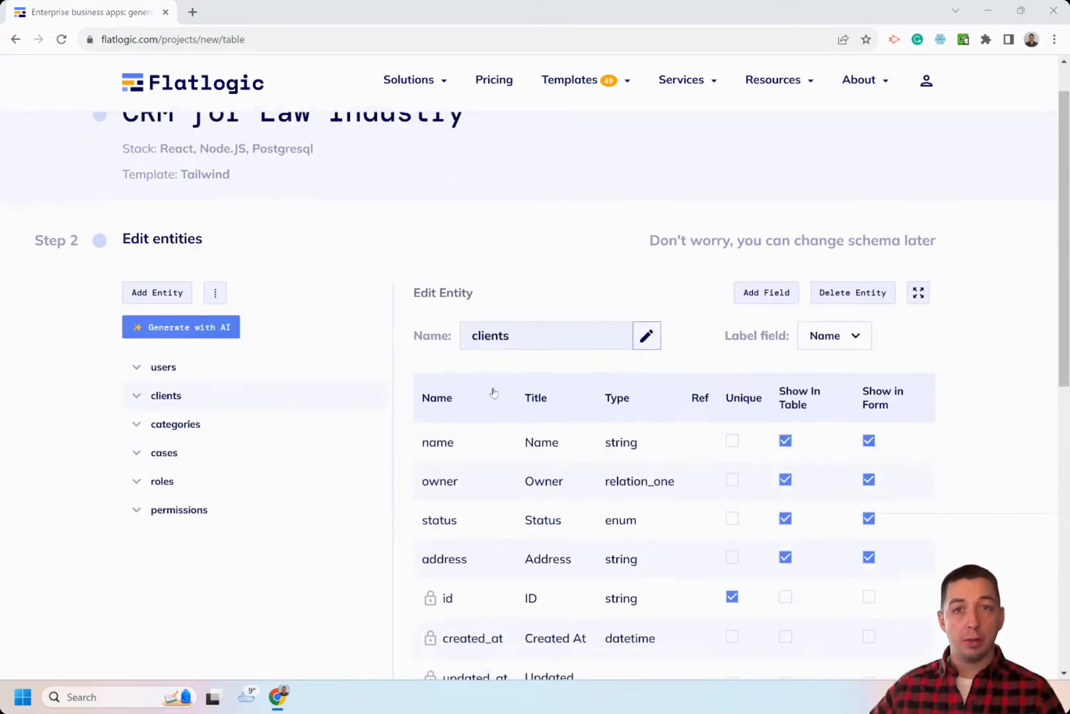
{"action": "scroll", "scroll_direction": "down", "scroll_amount": 3}
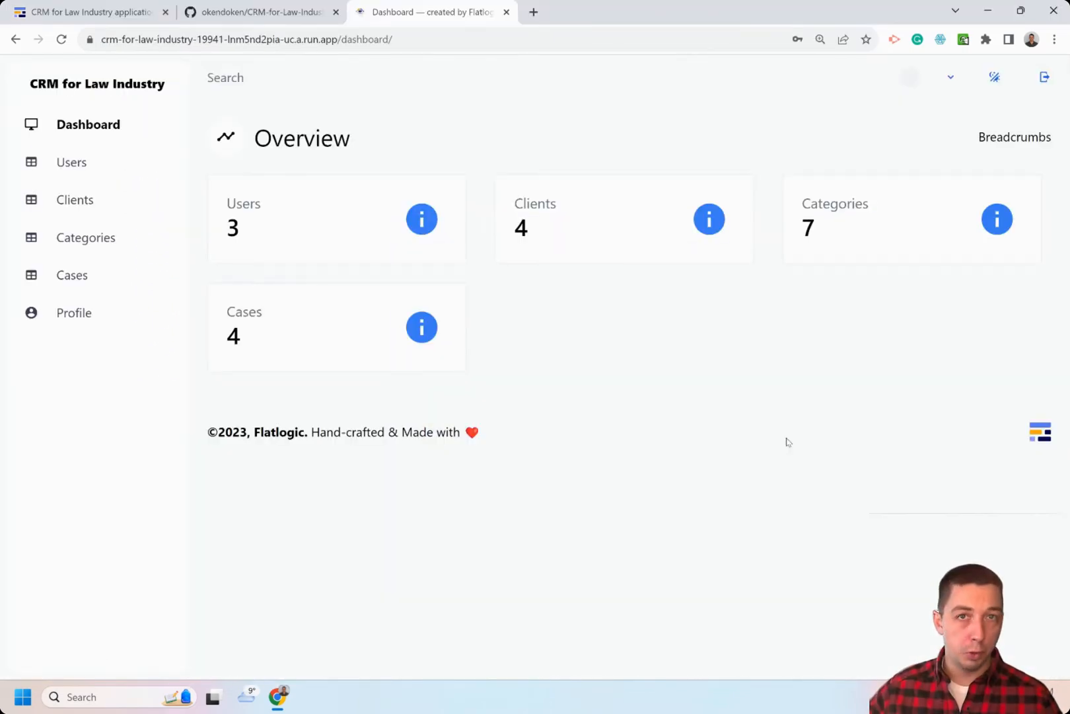
{"action": "mouse_move", "coordinate": [734, 477]}
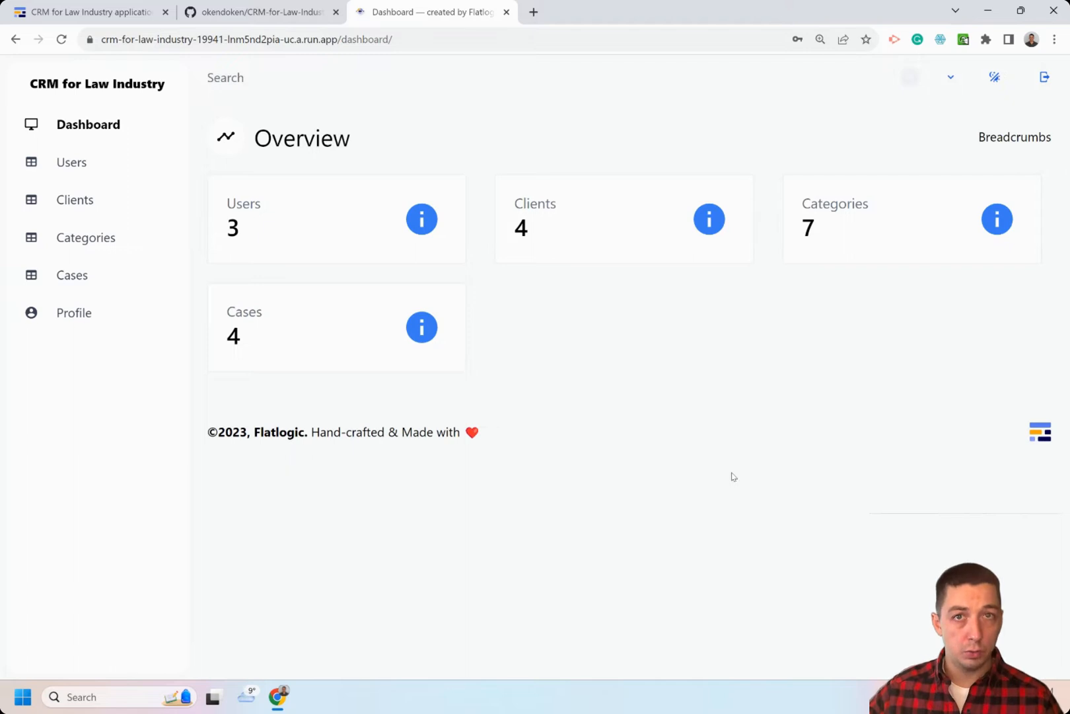
{"action": "left_click", "coordinate": [74, 200]}
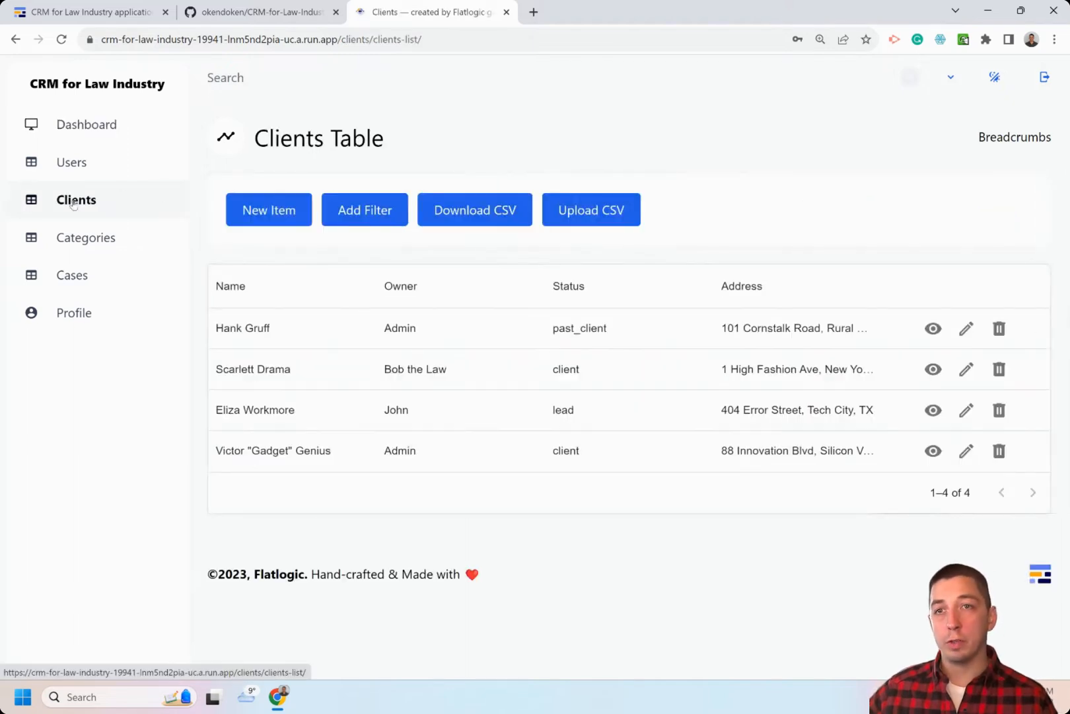
{"action": "left_click", "coordinate": [933, 329]}
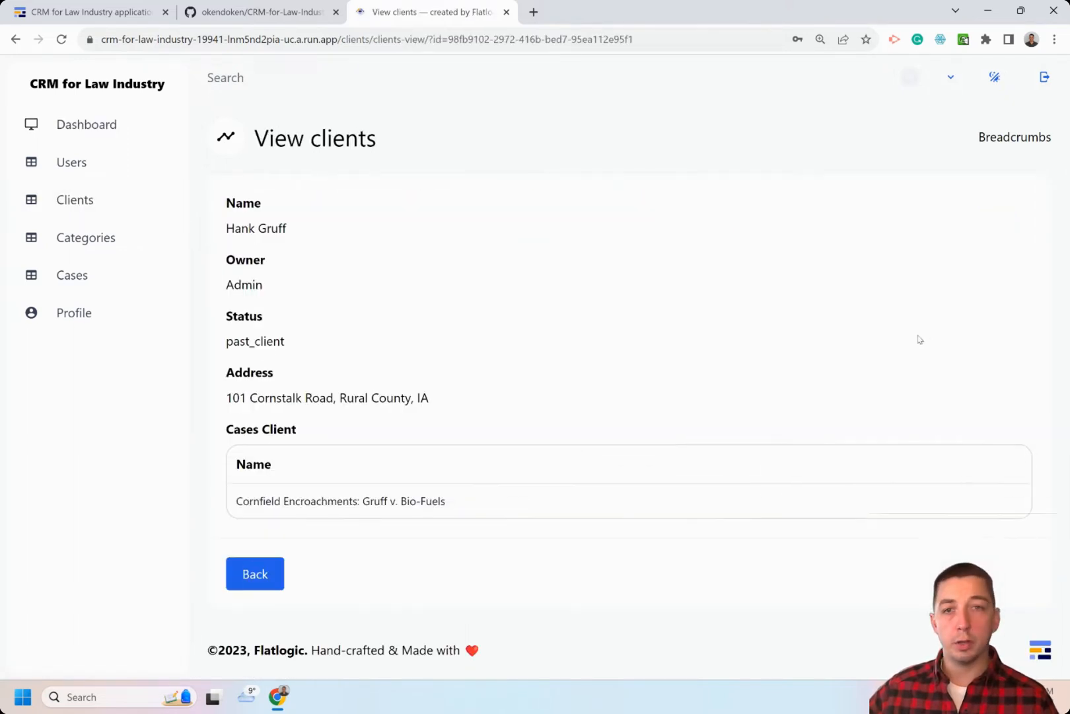
{"action": "left_click", "coordinate": [72, 163]}
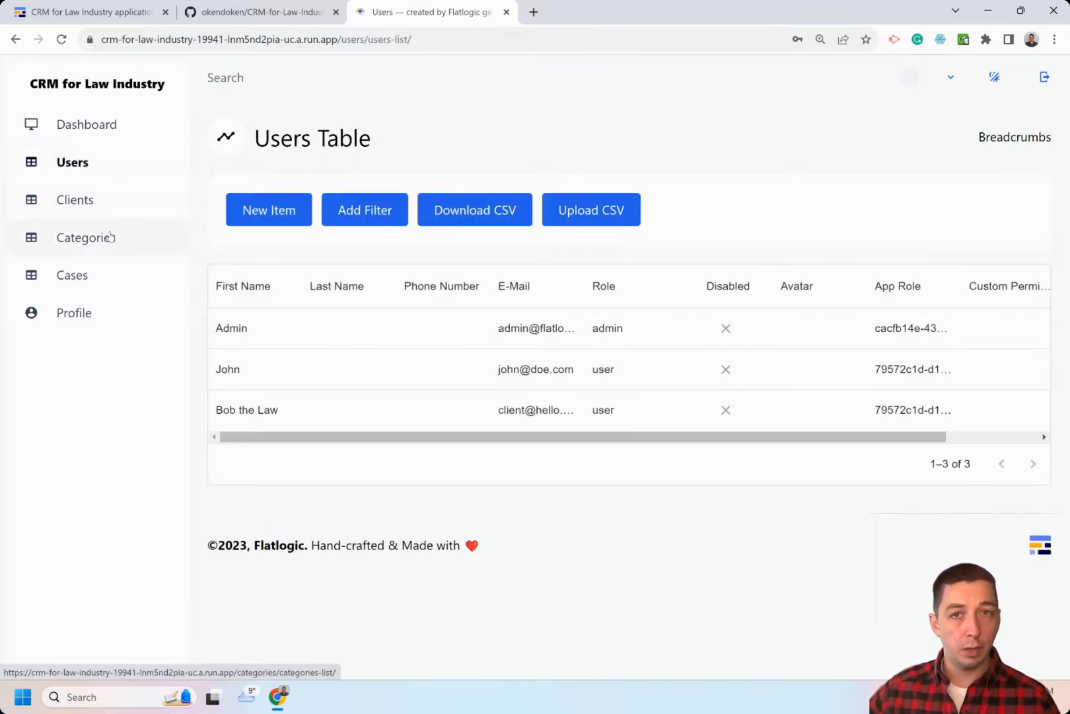
{"action": "left_click", "coordinate": [83, 238]}
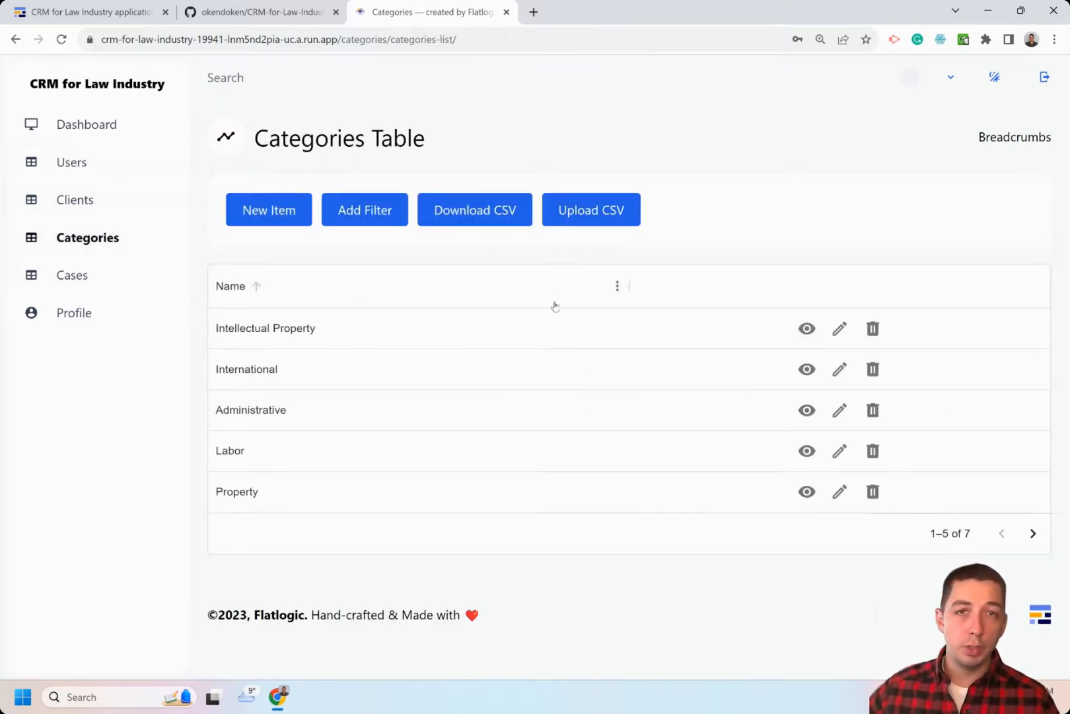
{"action": "mouse_move", "coordinate": [525, 283]}
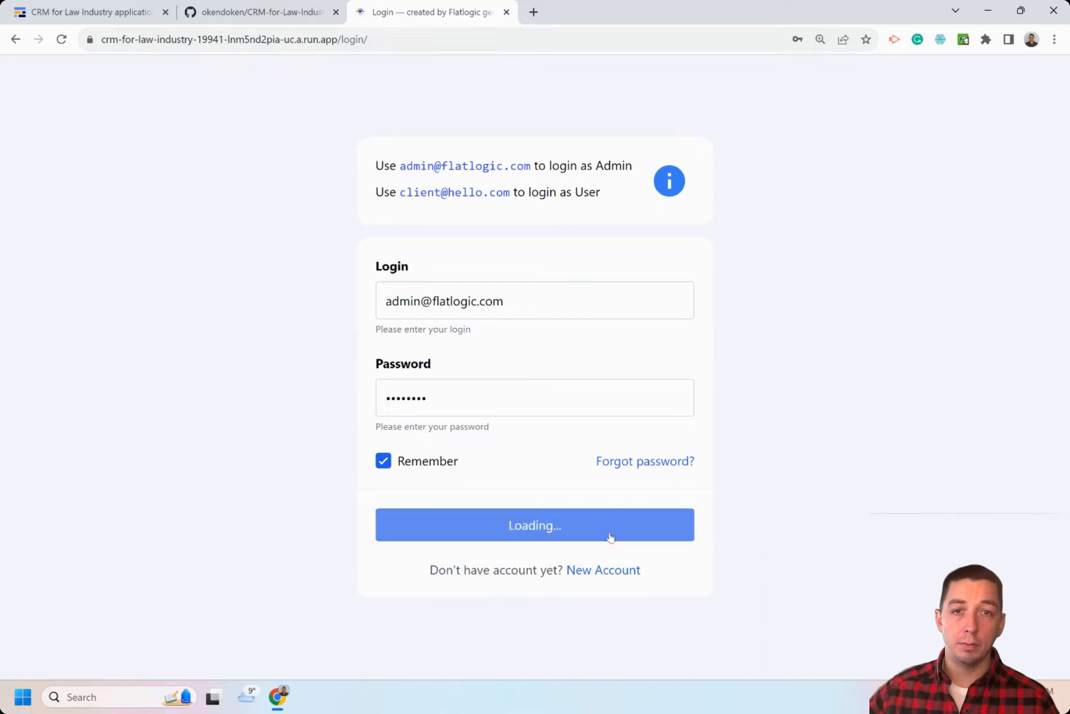
Sign in as admin, view the Roles list, and open the Swagger API documentation.
{"action": "left_click", "coordinate": [533, 525]}
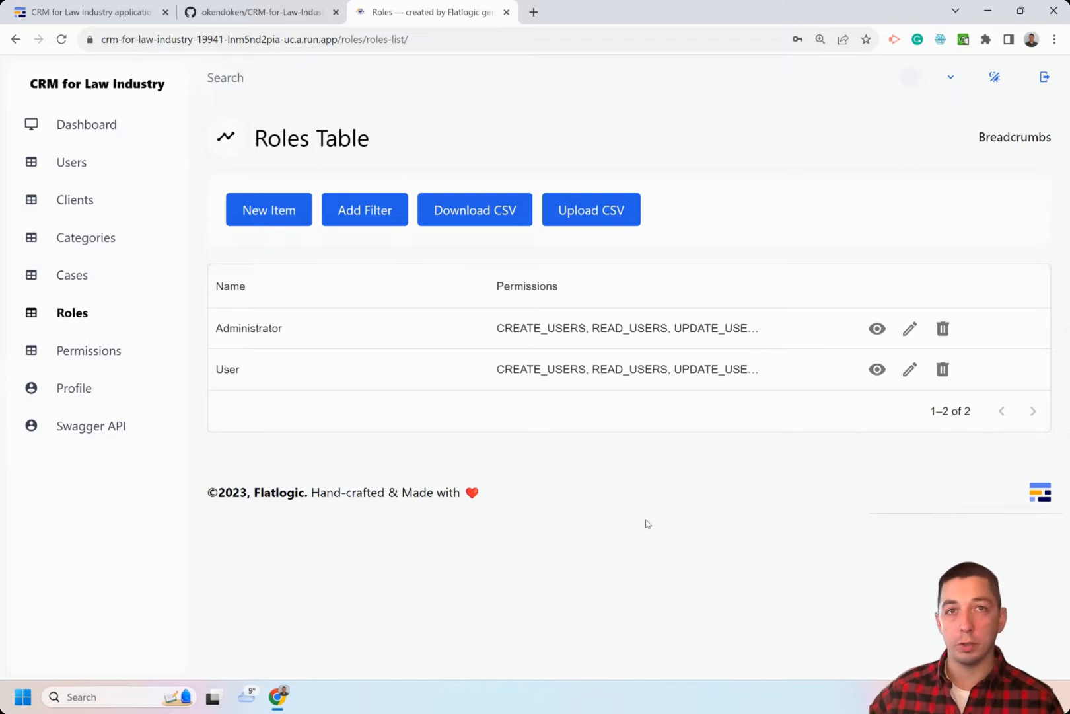
{"action": "left_click", "coordinate": [91, 427]}
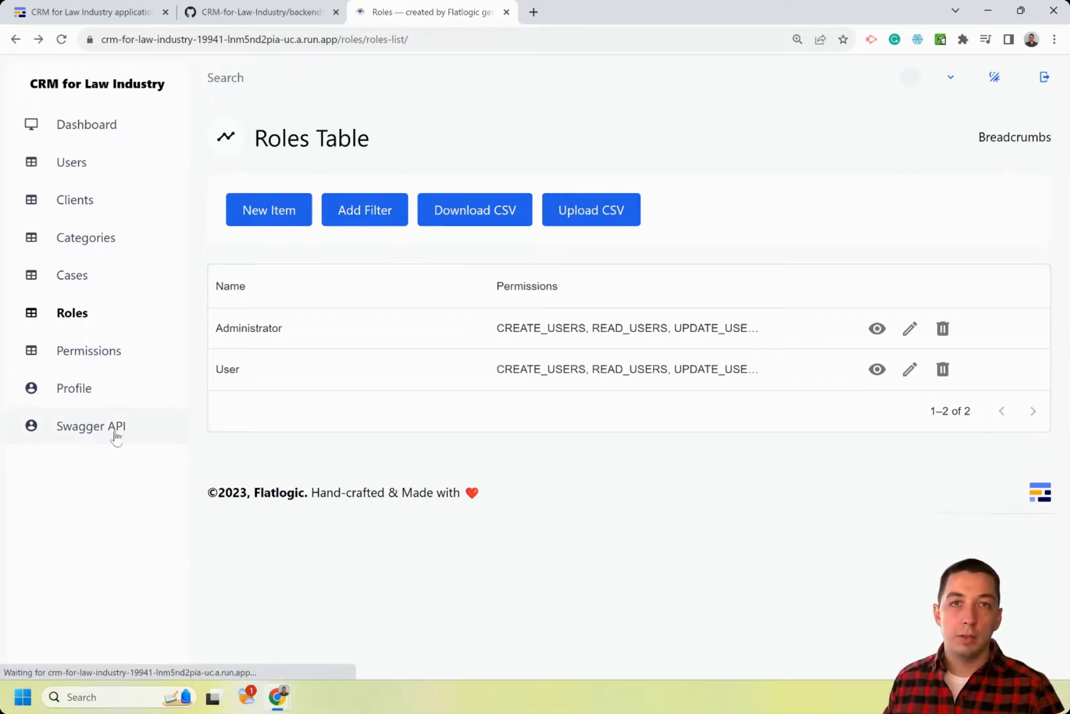
{"action": "left_click", "coordinate": [92, 425]}
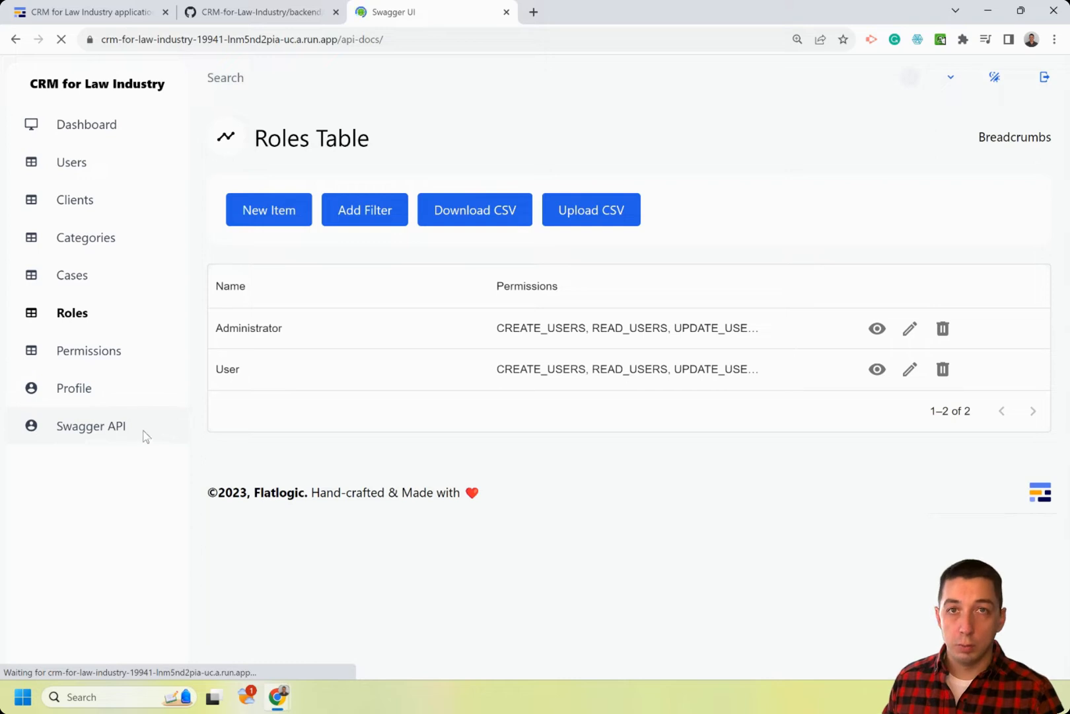
{"action": "left_click", "coordinate": [90, 426]}
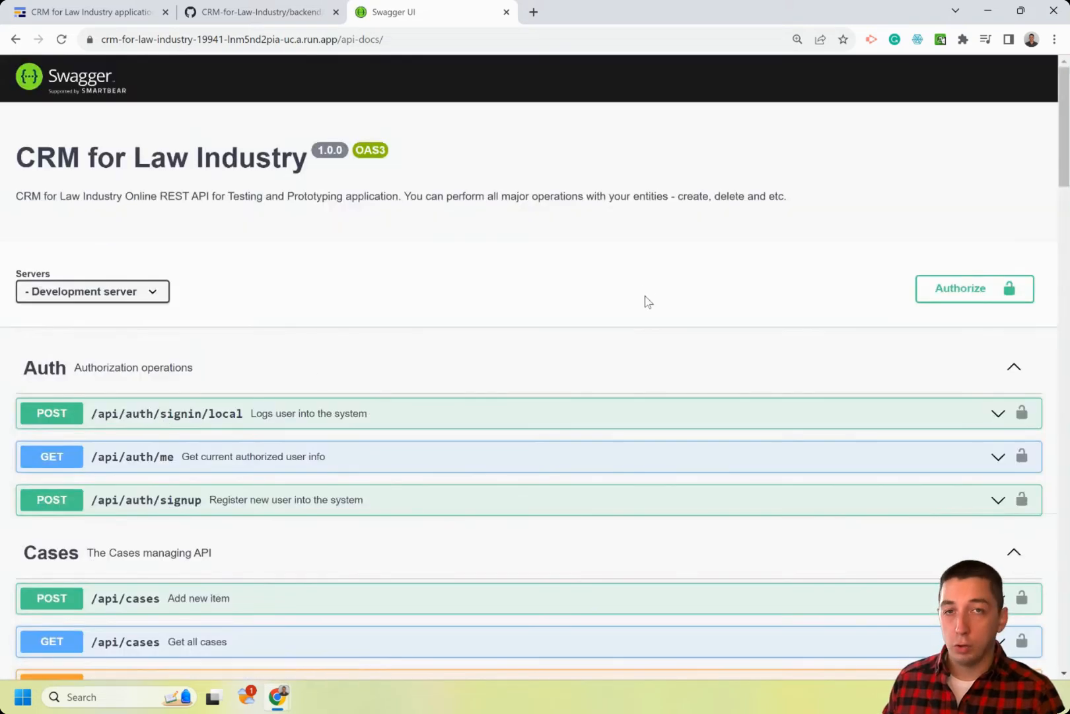
{"action": "mouse_move", "coordinate": [625, 322]}
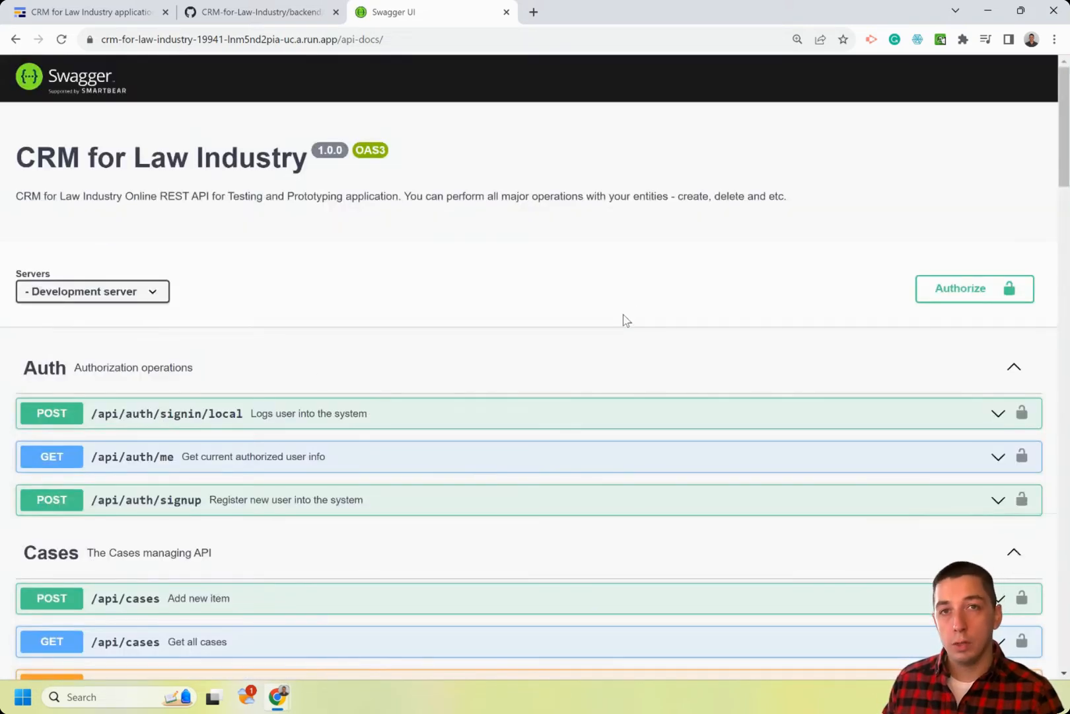
{"action": "scroll", "scroll_direction": "down", "scroll_amount": 3}
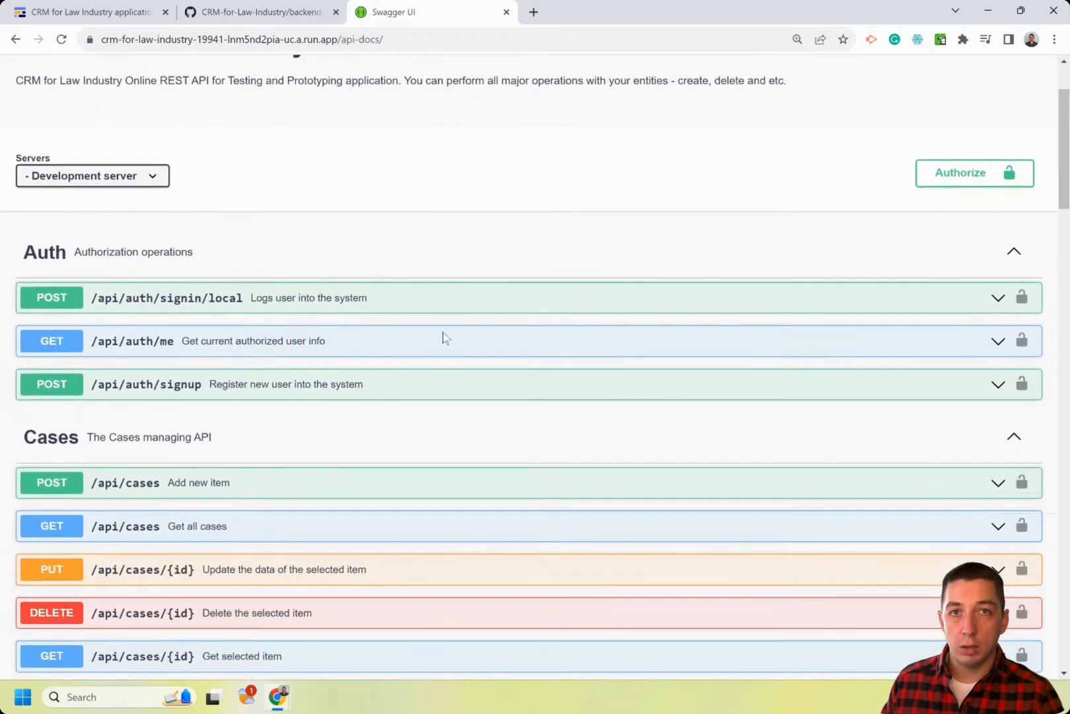
{"action": "scroll", "scroll_direction": "down", "scroll_amount": 3}
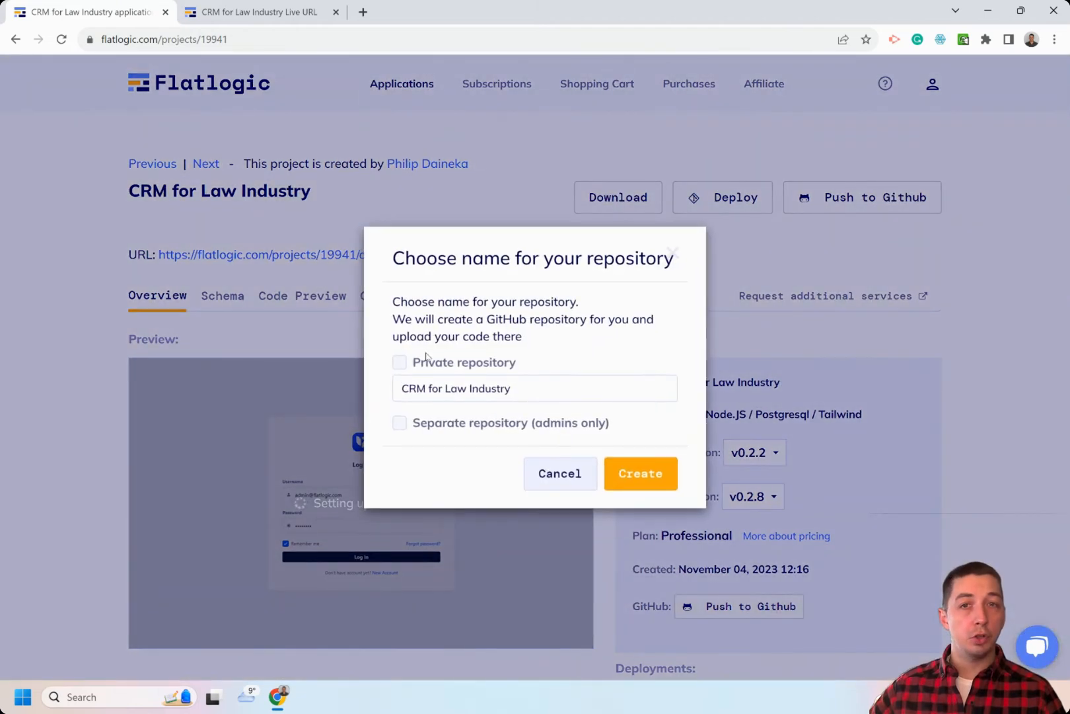
Push the code to a new private GitHub repository named CRM for Law Industry.
{"action": "left_click", "coordinate": [399, 362]}
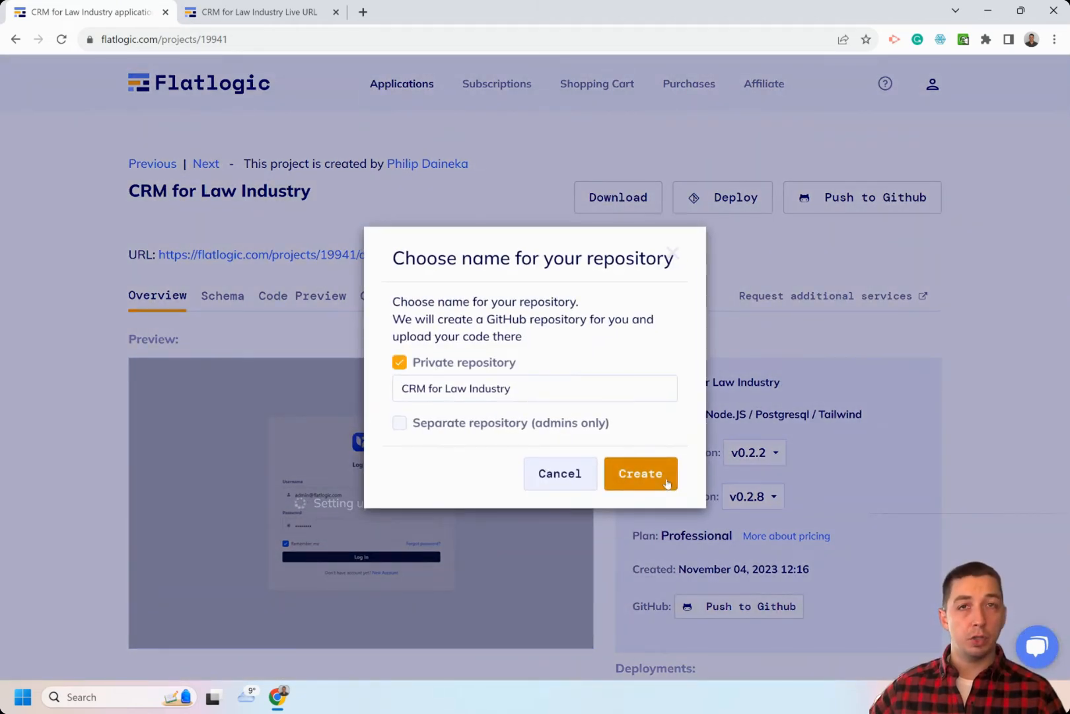
{"action": "left_click", "coordinate": [641, 473]}
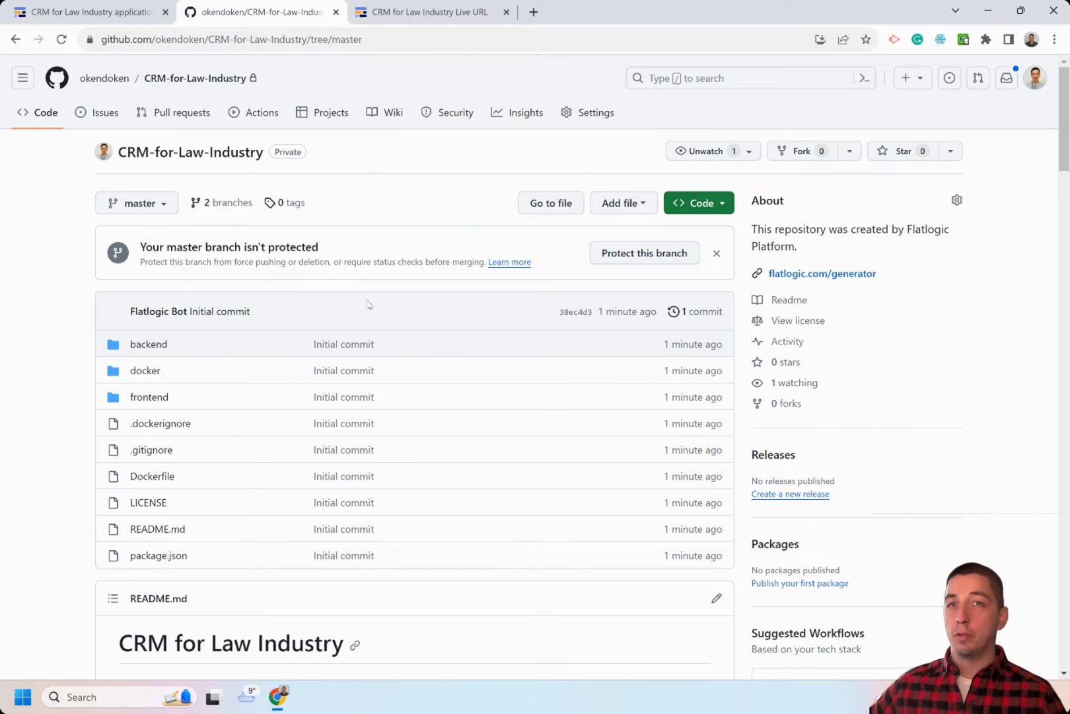
{"action": "mouse_move", "coordinate": [350, 354]}
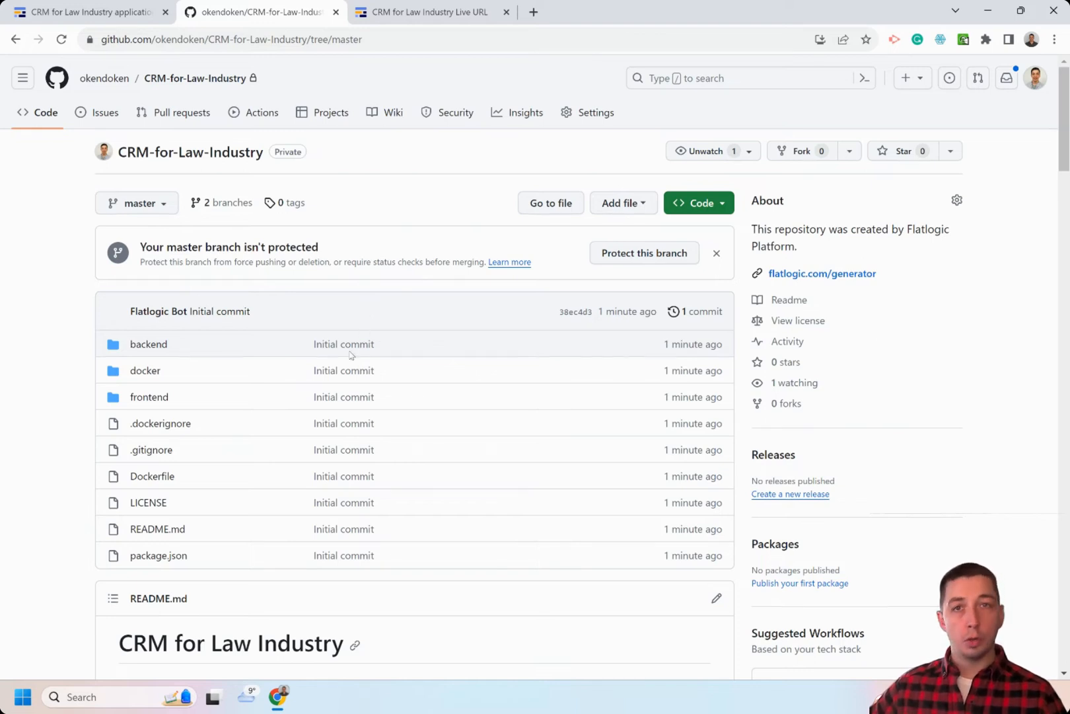
{"action": "mouse_move", "coordinate": [358, 332]}
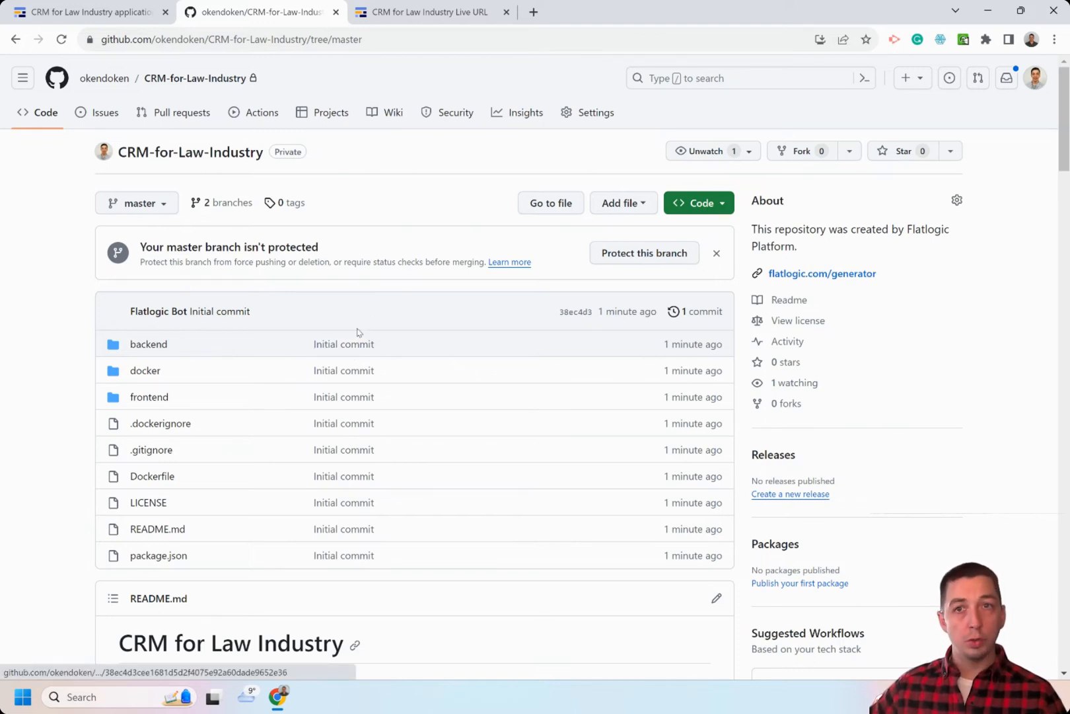
{"action": "mouse_move", "coordinate": [363, 349]}
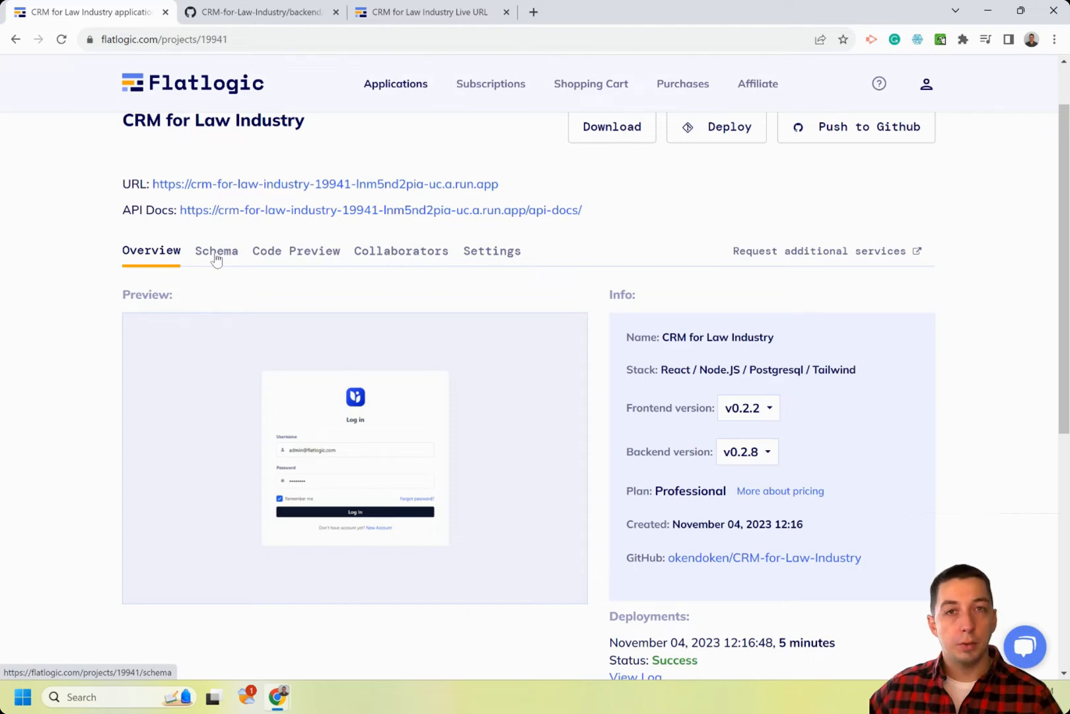
In the schema's cases entity, start creating a new field named 'statu'.
{"action": "left_click", "coordinate": [217, 251]}
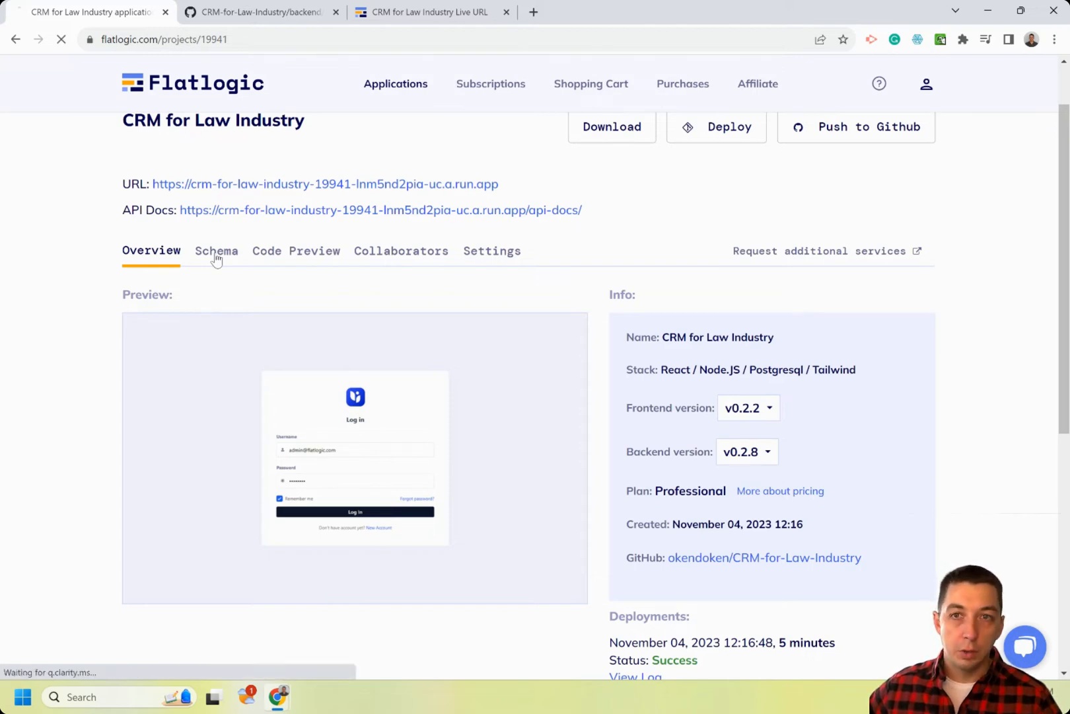
{"action": "left_click", "coordinate": [217, 251]}
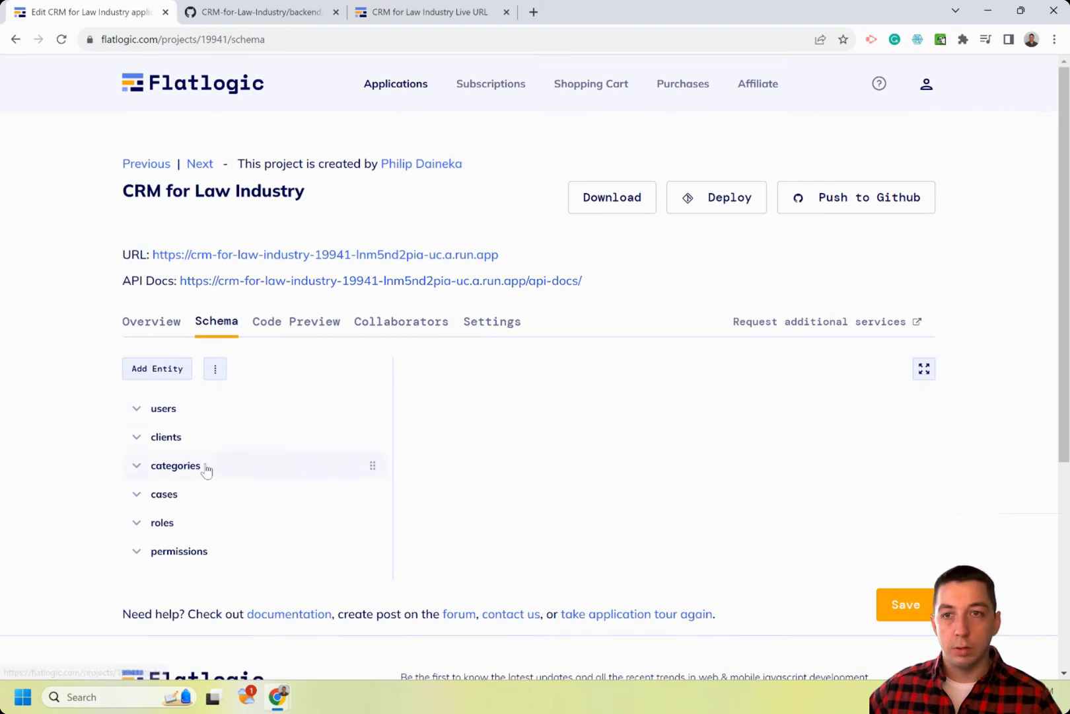
{"action": "left_click", "coordinate": [164, 494]}
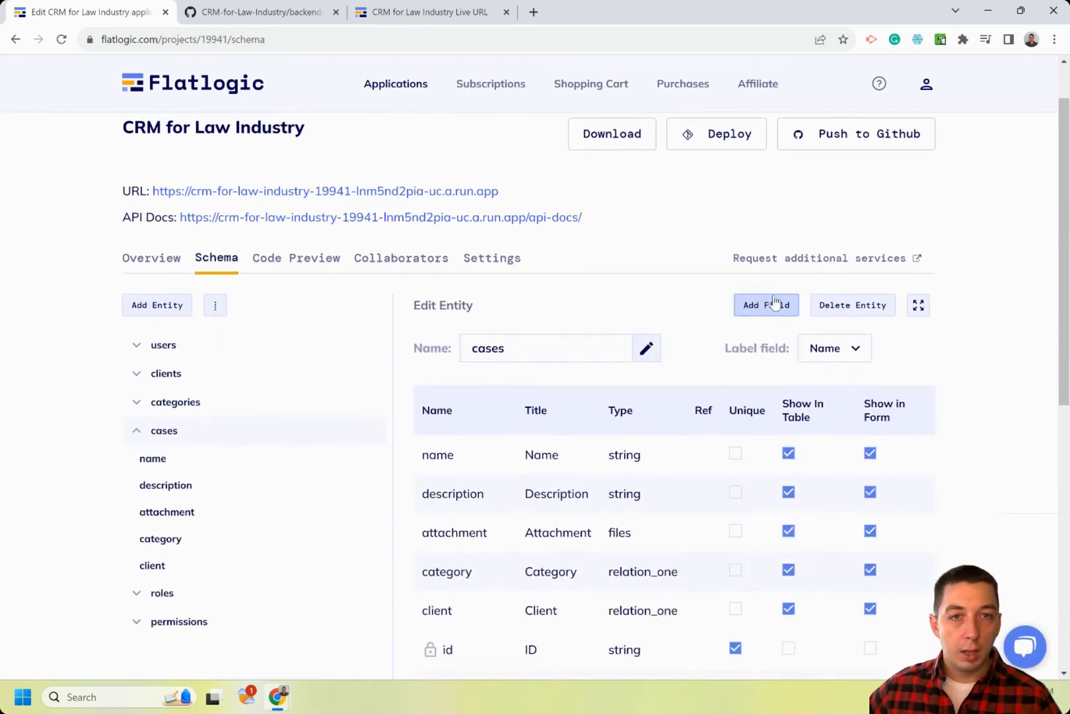
{"action": "left_click", "coordinate": [767, 306]}
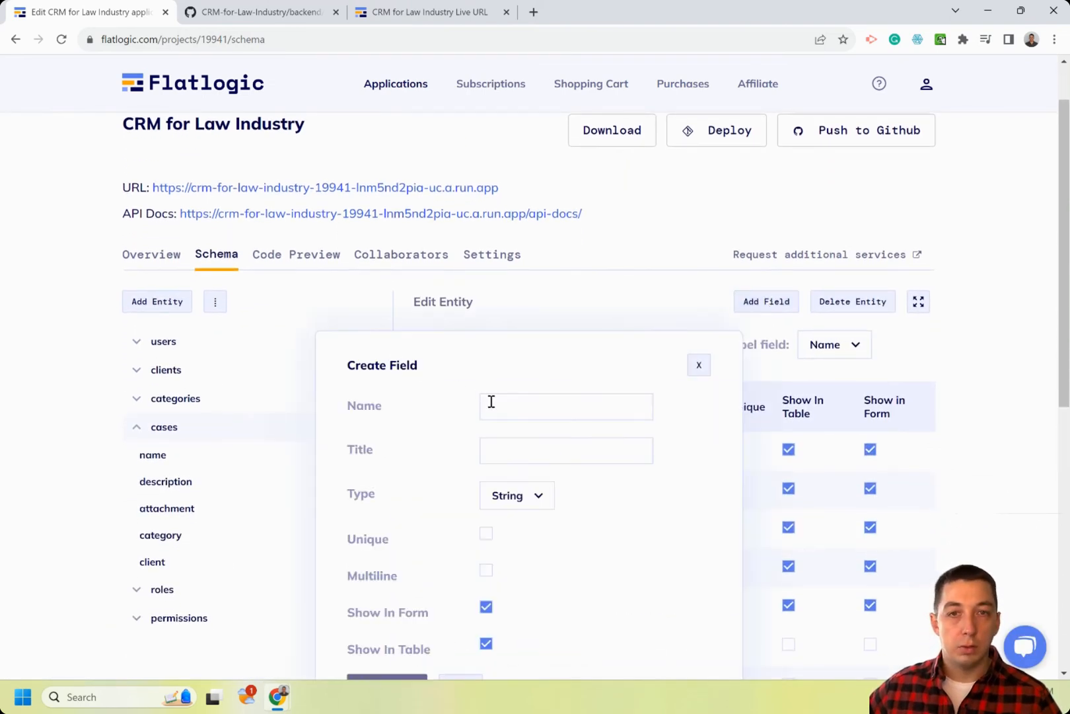
{"action": "type", "text": "statu"}
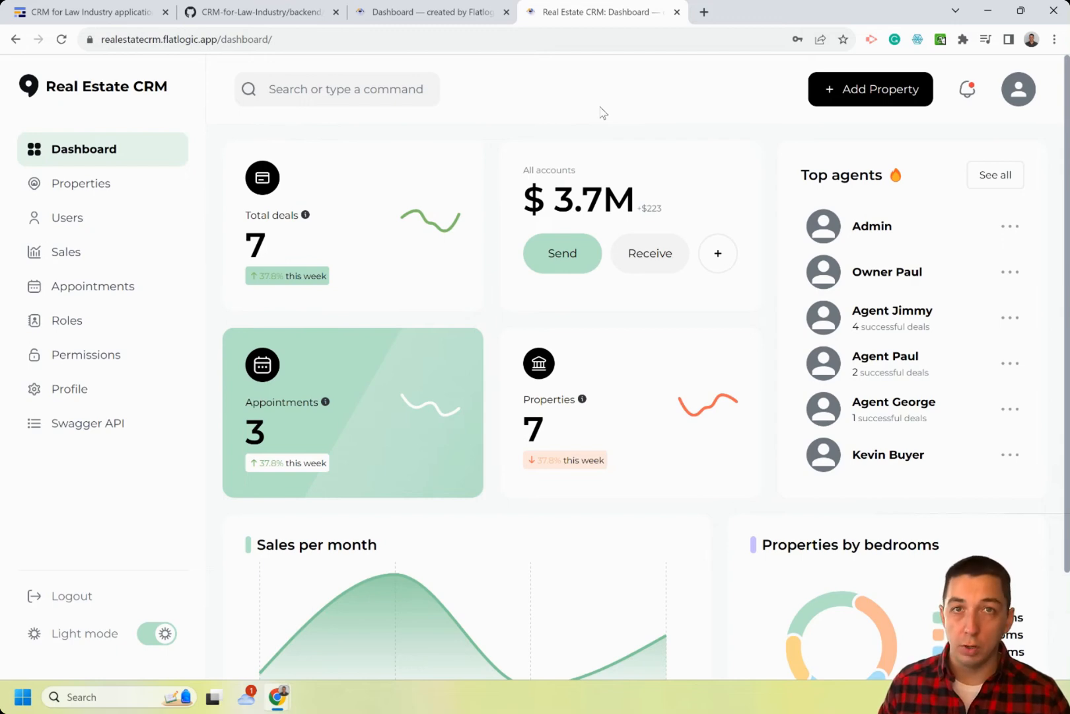
{"action": "mouse_move", "coordinate": [605, 136]}
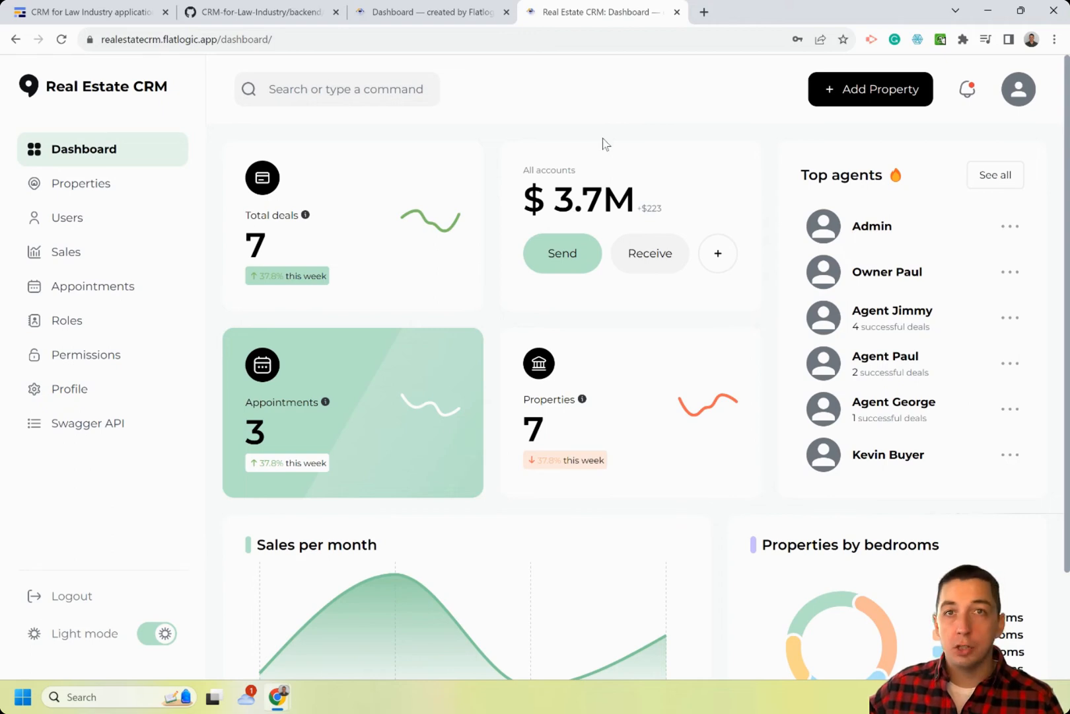
{"action": "mouse_move", "coordinate": [502, 297]}
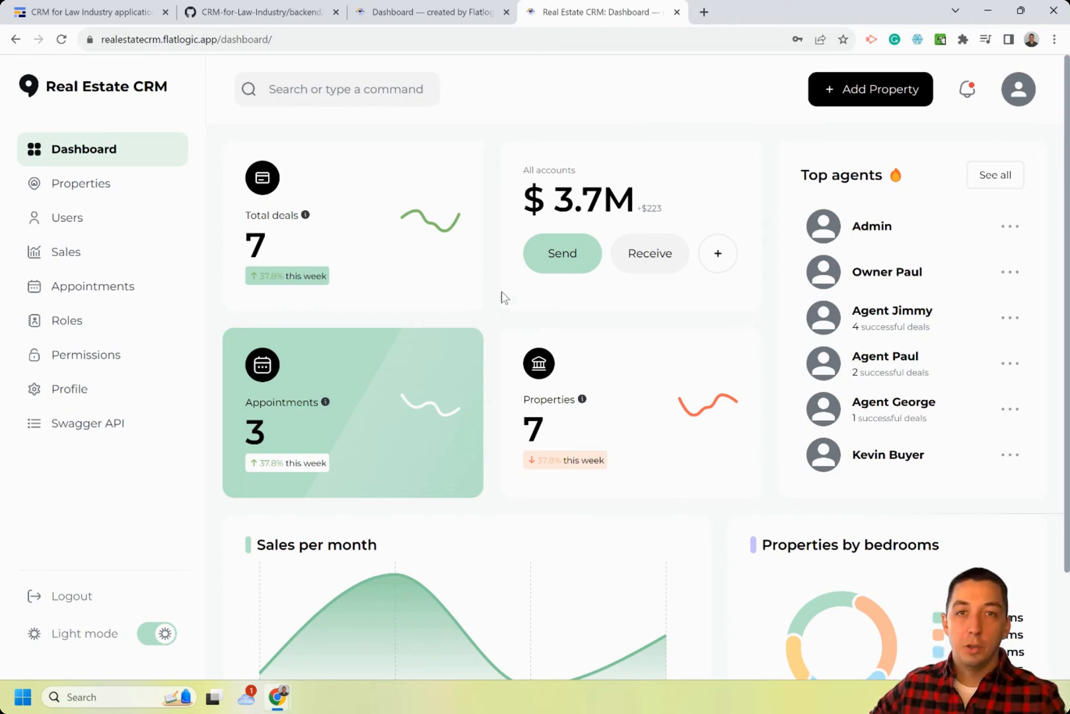
{"action": "left_click", "coordinate": [82, 184]}
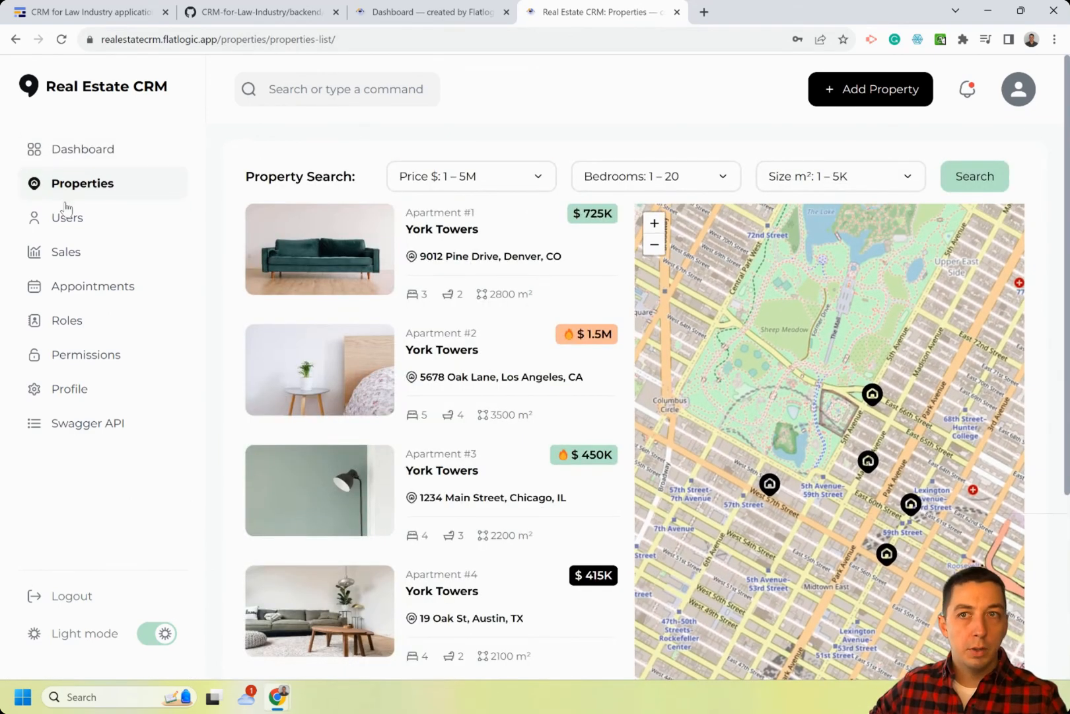
{"action": "left_click", "coordinate": [66, 218]}
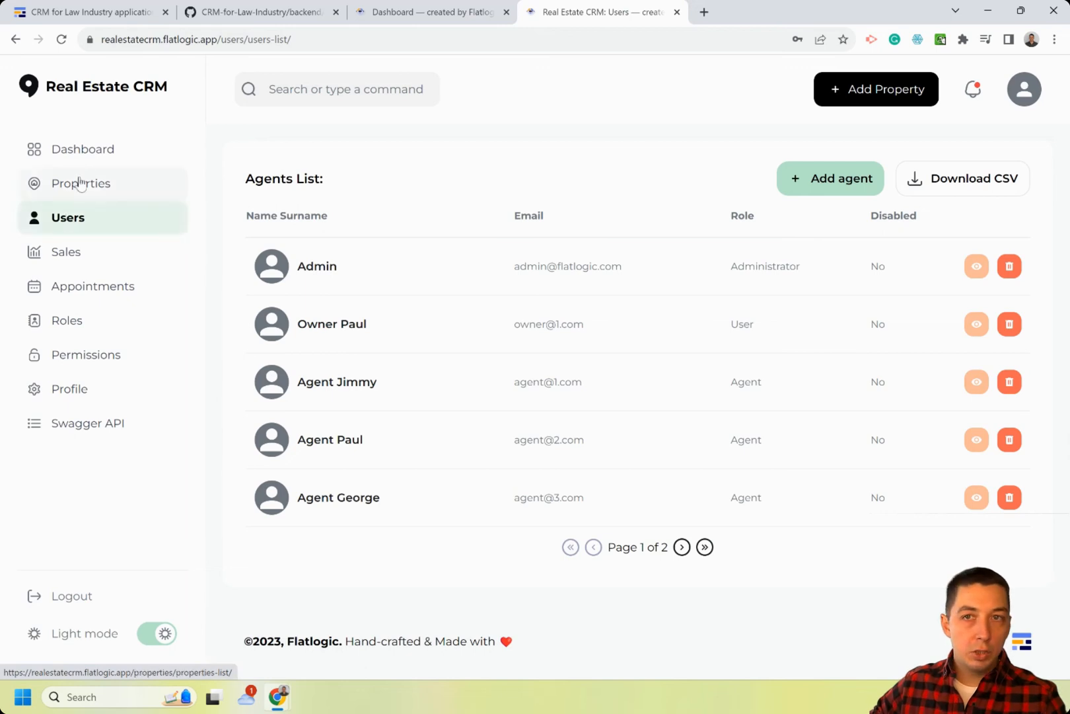
{"action": "left_click", "coordinate": [83, 150]}
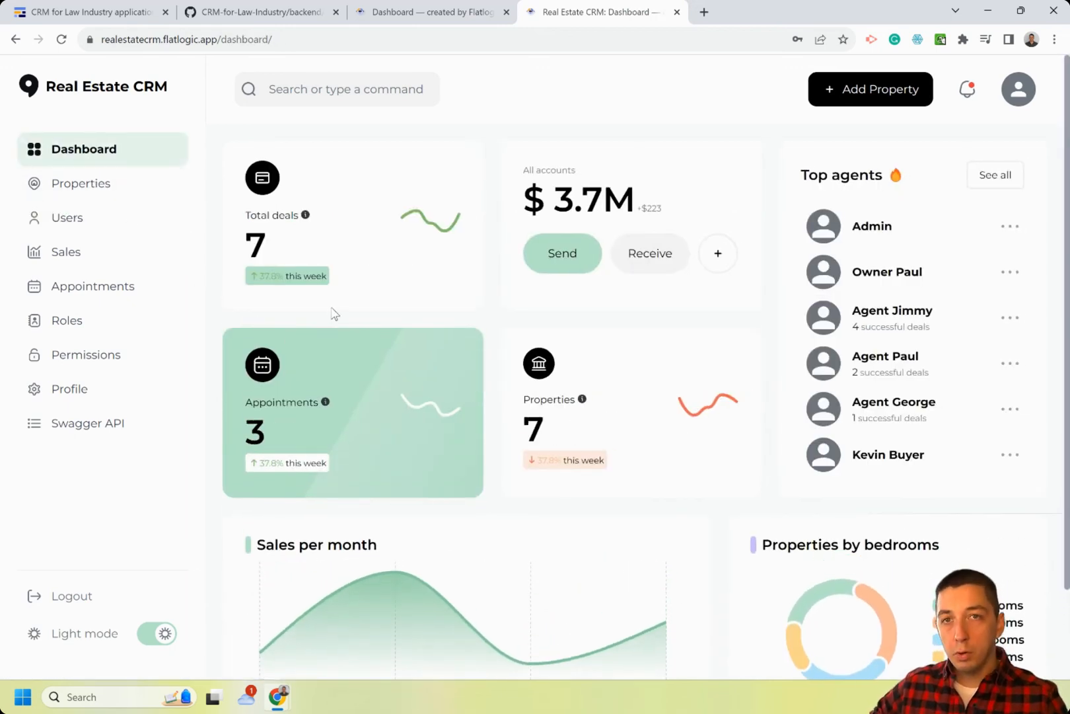
{"action": "mouse_move", "coordinate": [475, 289]}
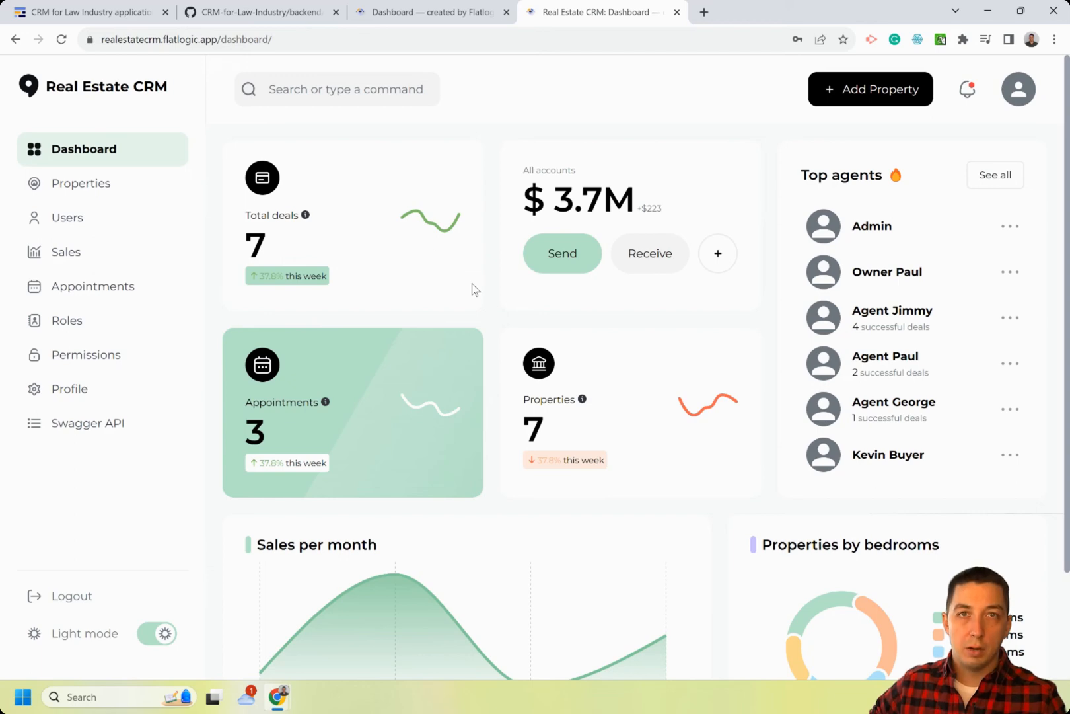
{"action": "scroll", "scroll_direction": "down", "scroll_amount": 3}
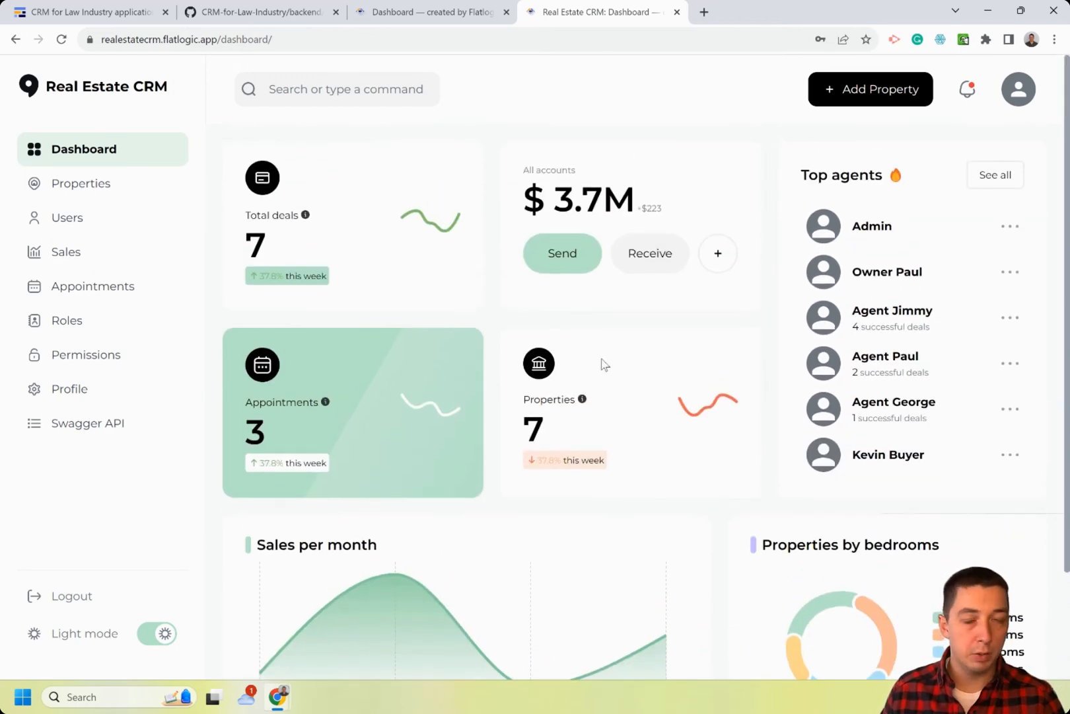
{"action": "mouse_move", "coordinate": [603, 304]}
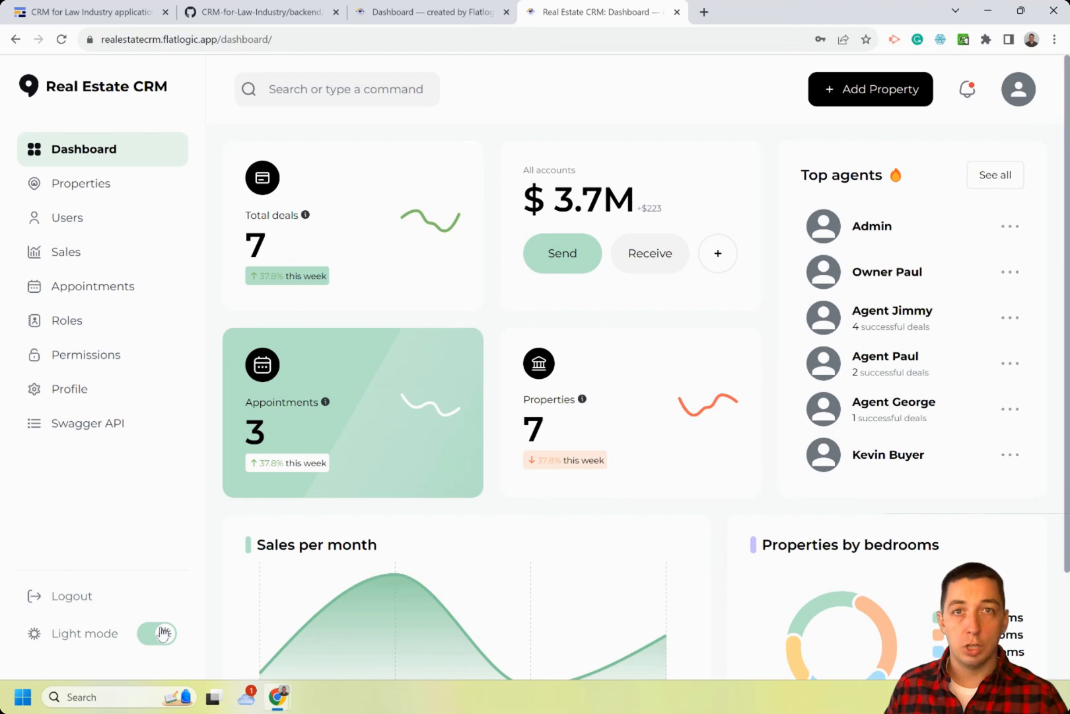
{"action": "left_click", "coordinate": [156, 633]}
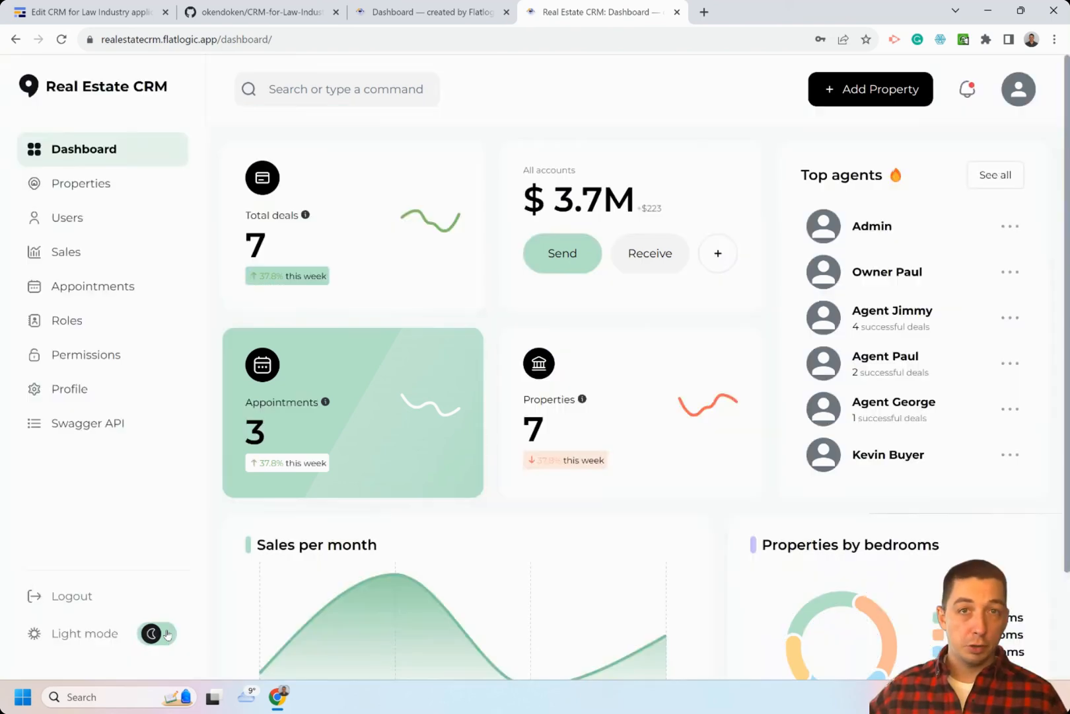
{"action": "left_click", "coordinate": [156, 635]}
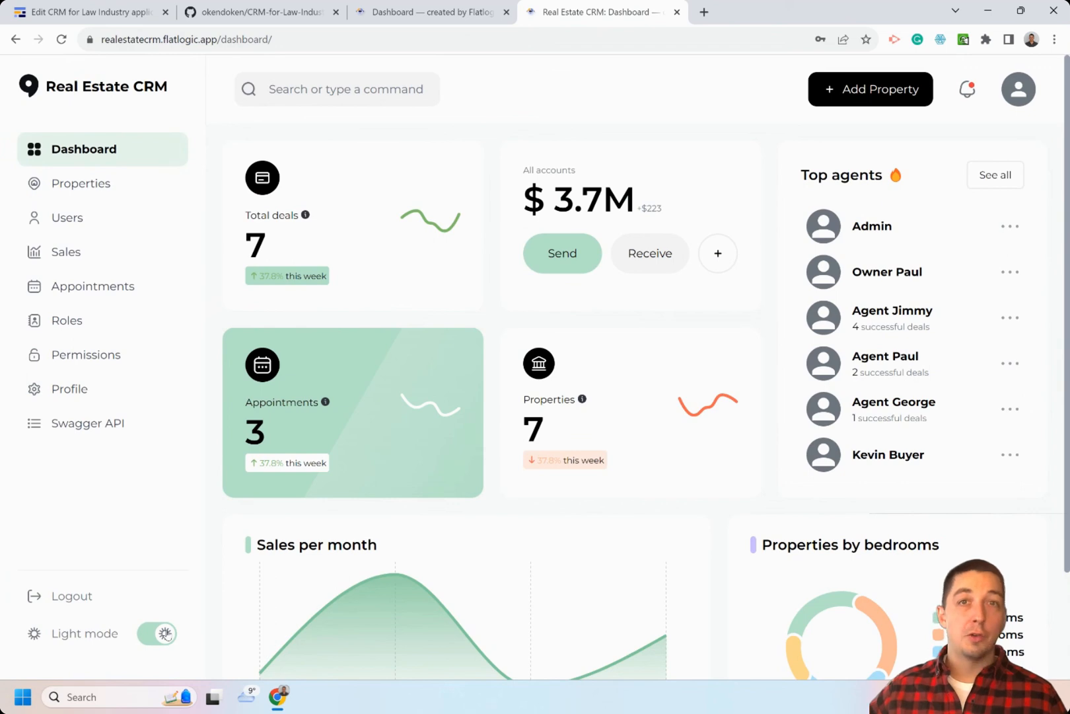